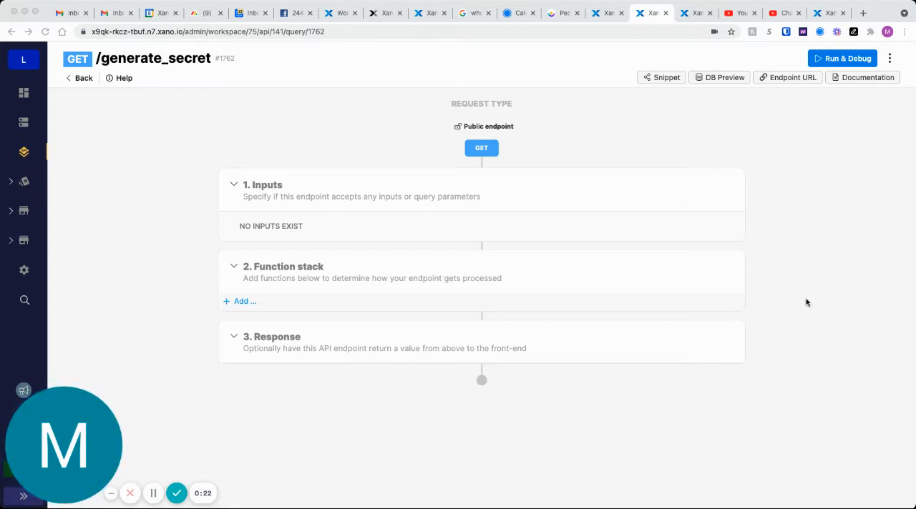
pyautogui.moveTo(818, 302)
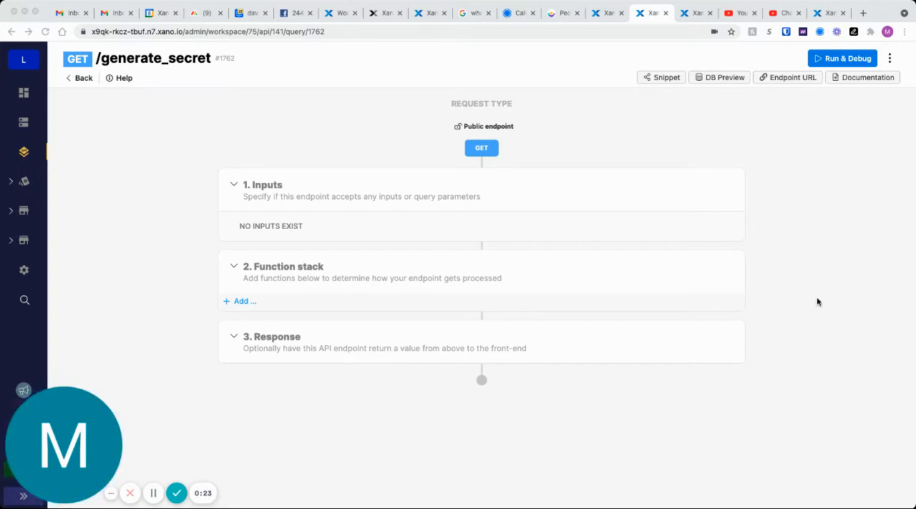
pyautogui.moveTo(197, 270)
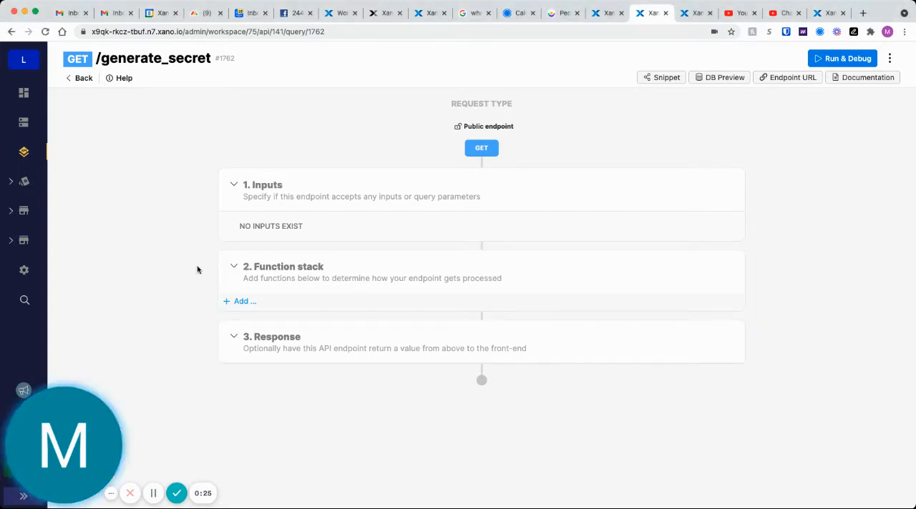
pyautogui.moveTo(200, 252)
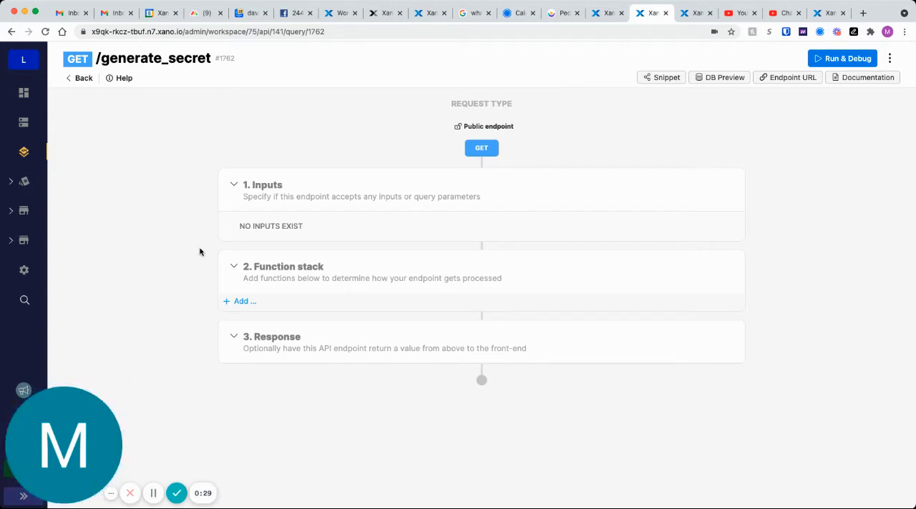
# - Add a Create Secret Key step (1024 bits, object format) returning crypto_1 as the response
pyautogui.click(239, 302)
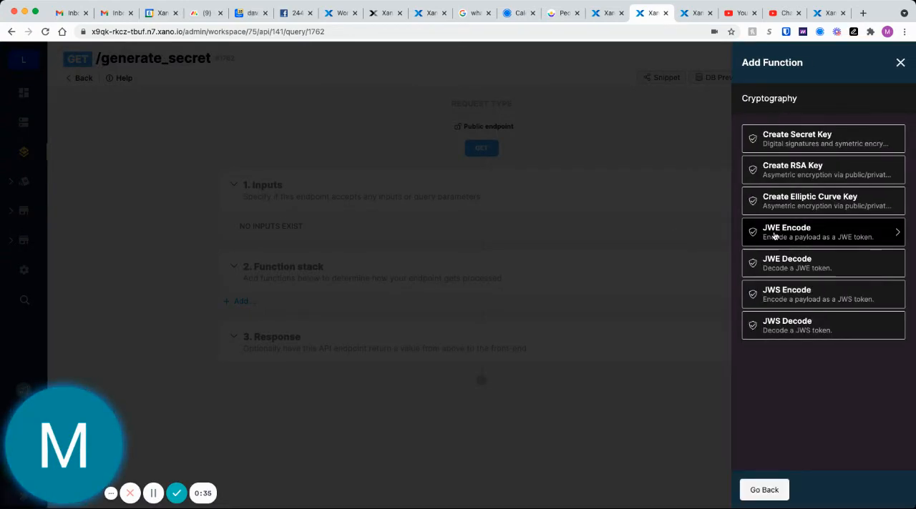
pyautogui.moveTo(815, 138)
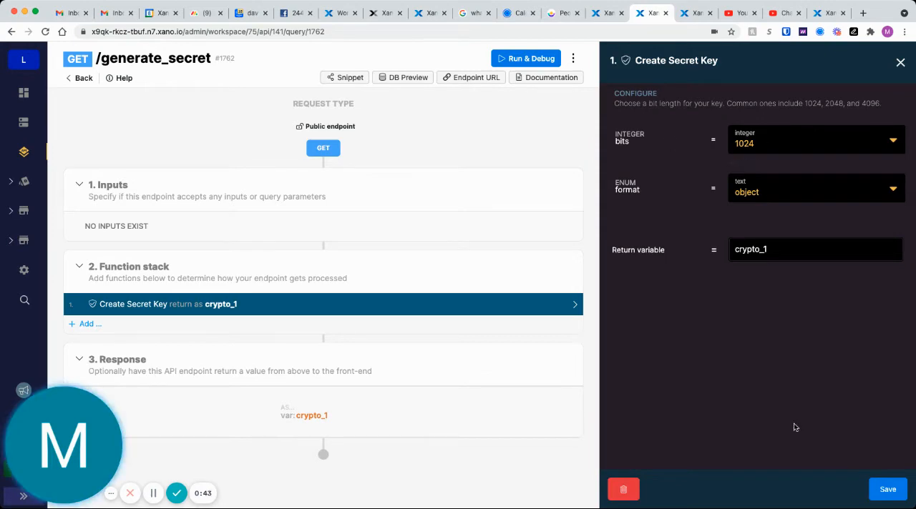
pyautogui.click(900, 63)
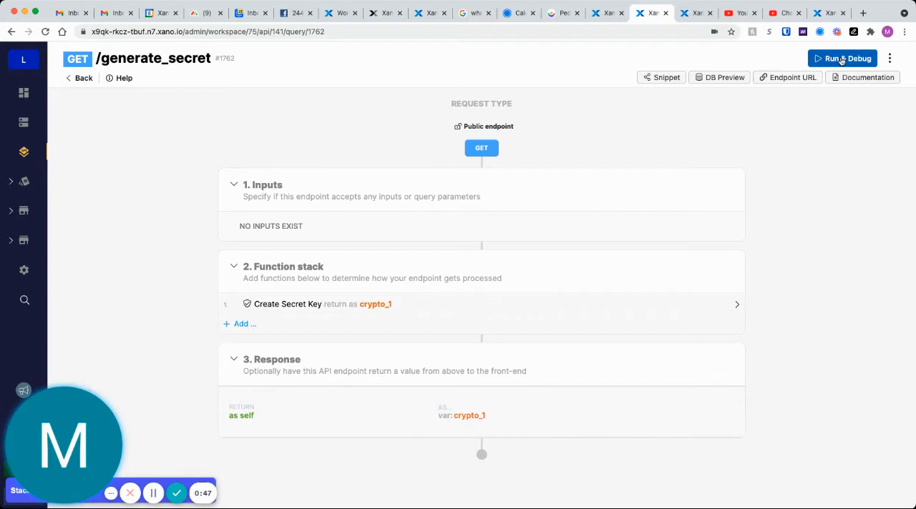
# - Run generate_secret to get an oct secret key, then go to the workspace settings
pyautogui.click(842, 58)
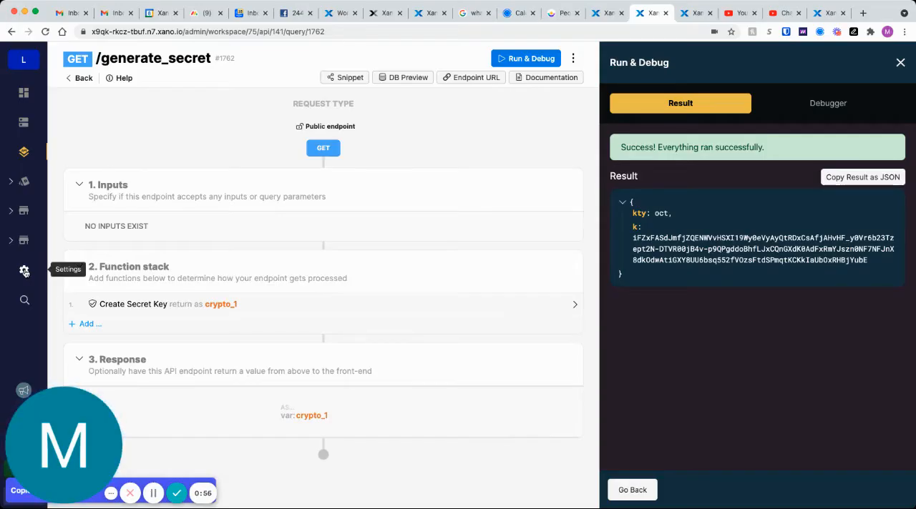
pyautogui.click(23, 270)
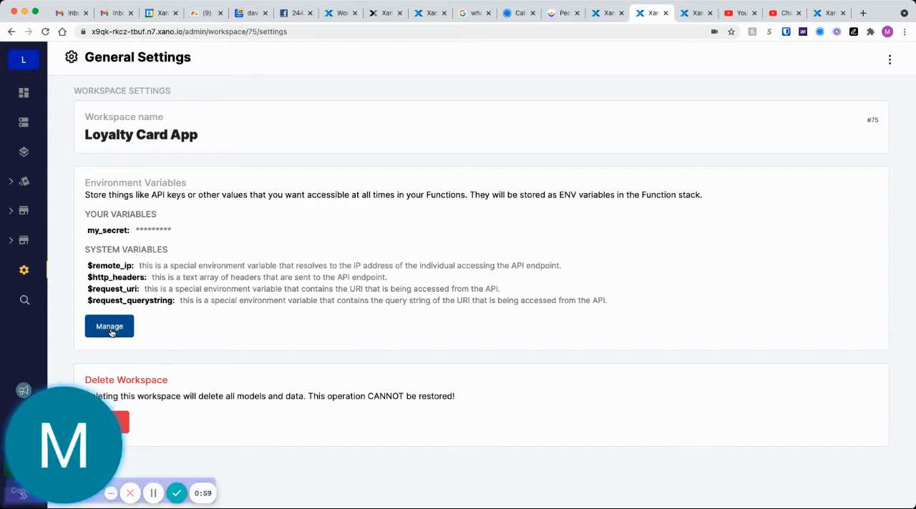
# - Create environment variable secret_key1 holding the imported key JSON, replacing my_secret
pyautogui.click(109, 326)
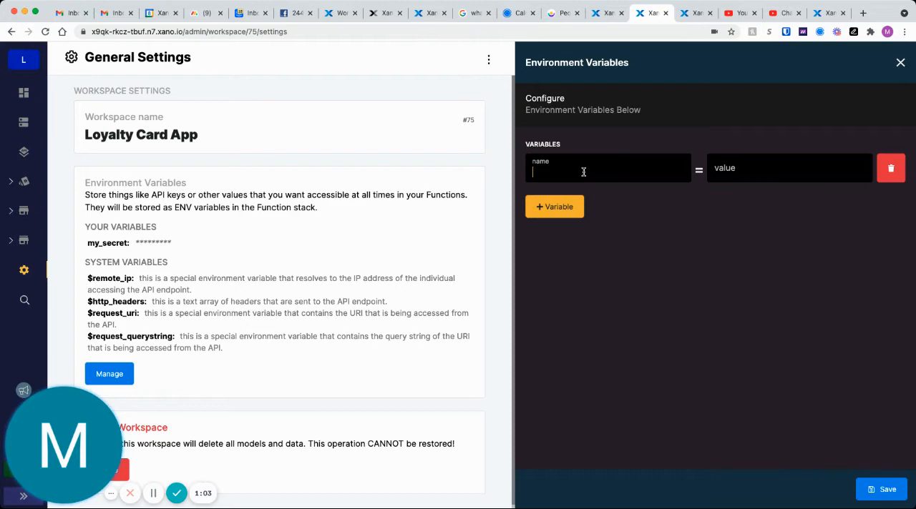
pyautogui.write('secret_key1')
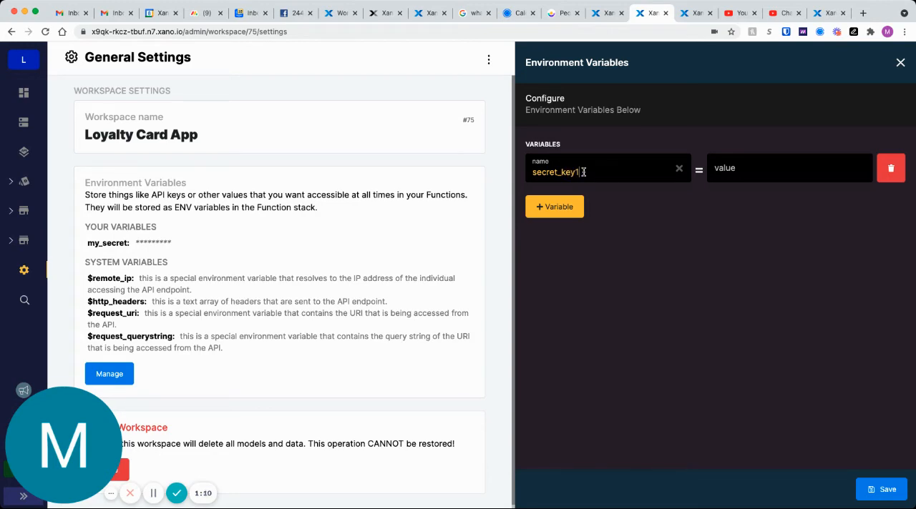
pyautogui.write('OzsFtdSPmjtKCKkIaUbOxRHBjYub')
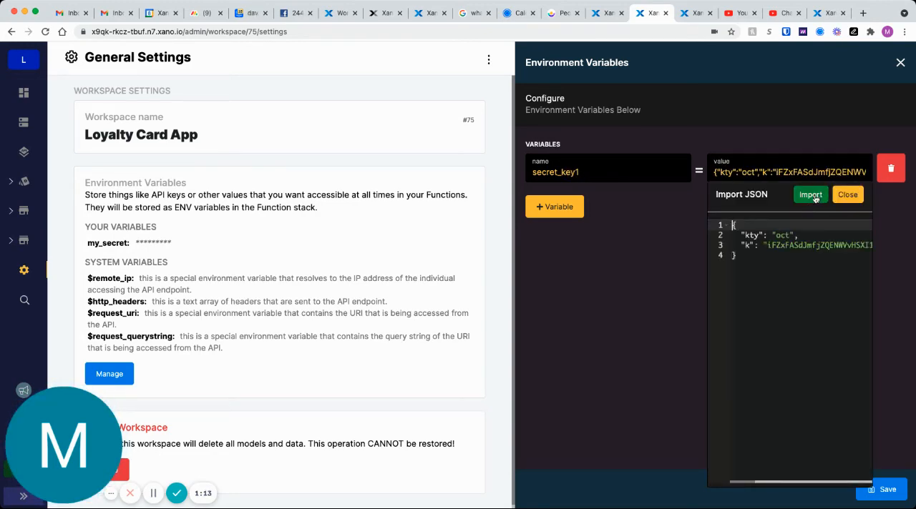
pyautogui.click(847, 194)
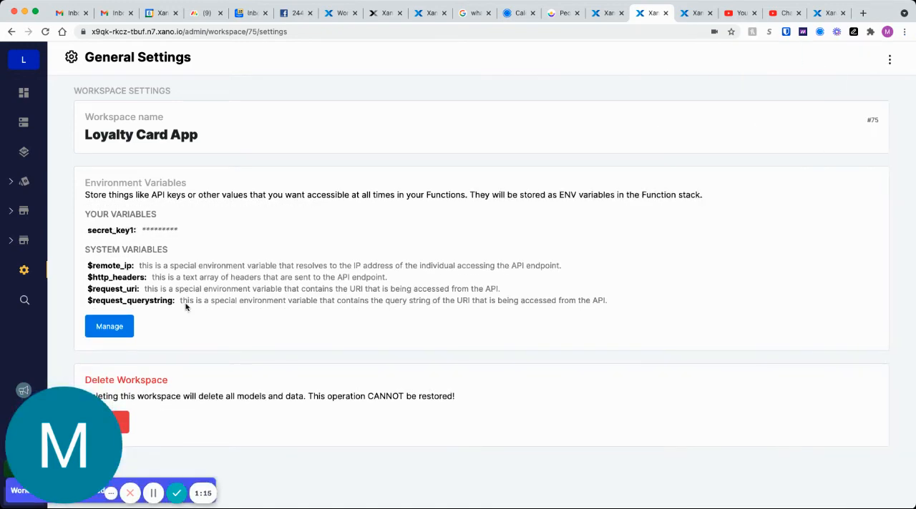
pyautogui.moveTo(24, 152)
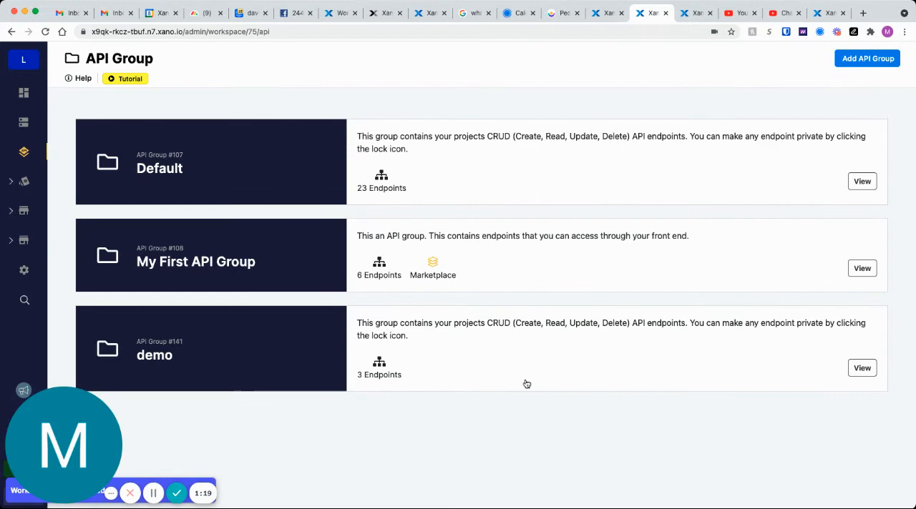
# - Open the /encrypt POST endpoint inside the demo API group
pyautogui.click(862, 368)
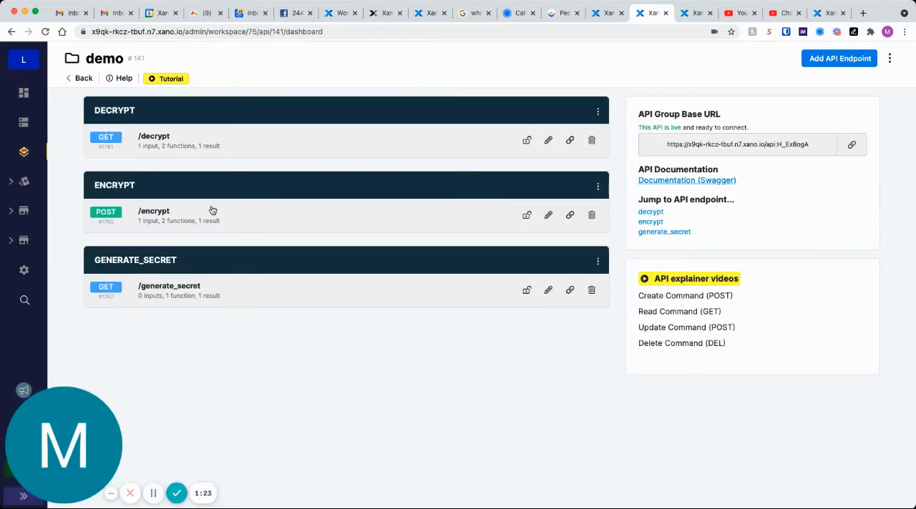
pyautogui.click(154, 211)
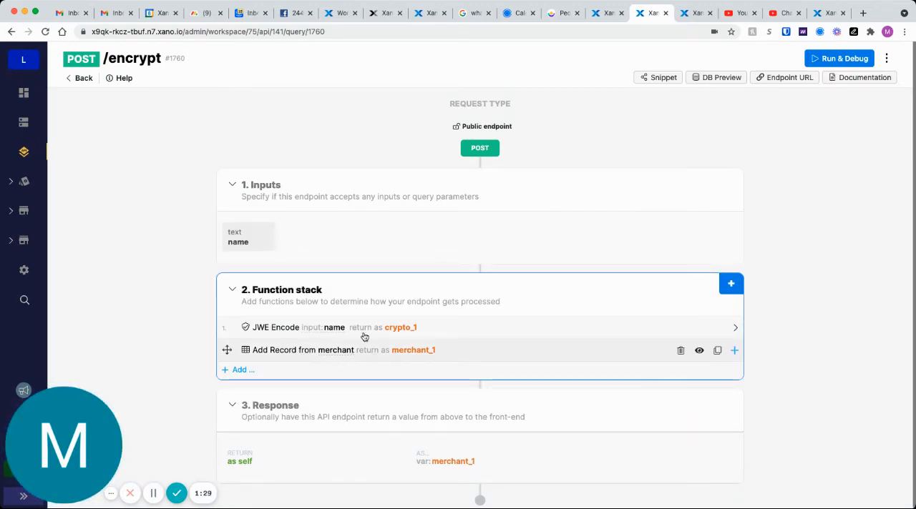
pyautogui.moveTo(345, 354)
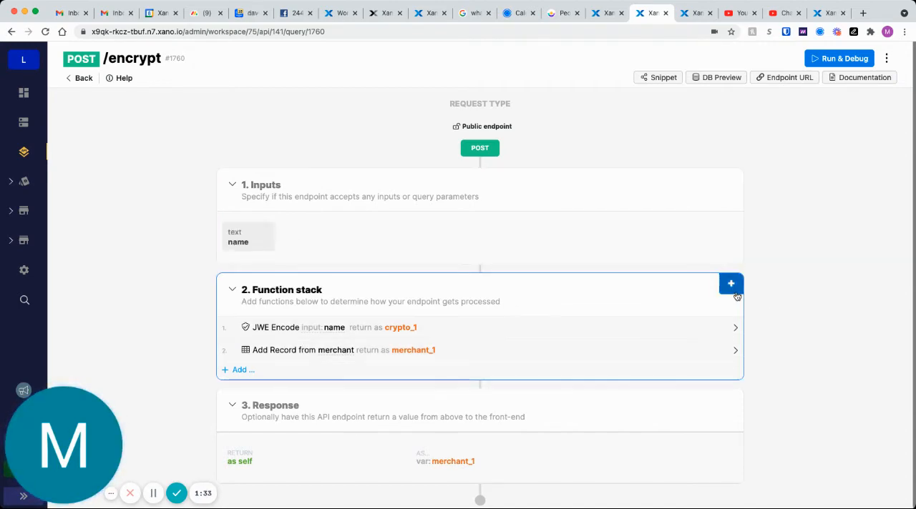
# - Set the JWE Encode step's encryption key to env secret_key1 and save
pyautogui.click(731, 284)
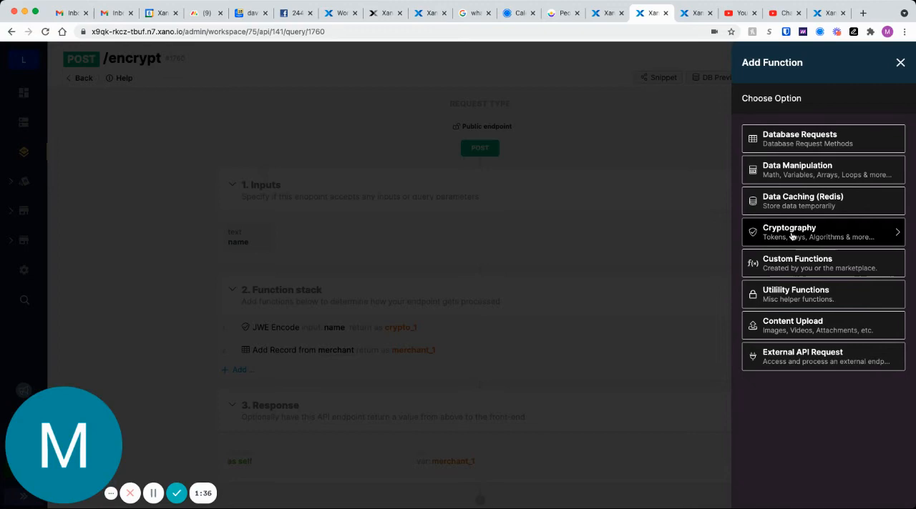
pyautogui.click(789, 232)
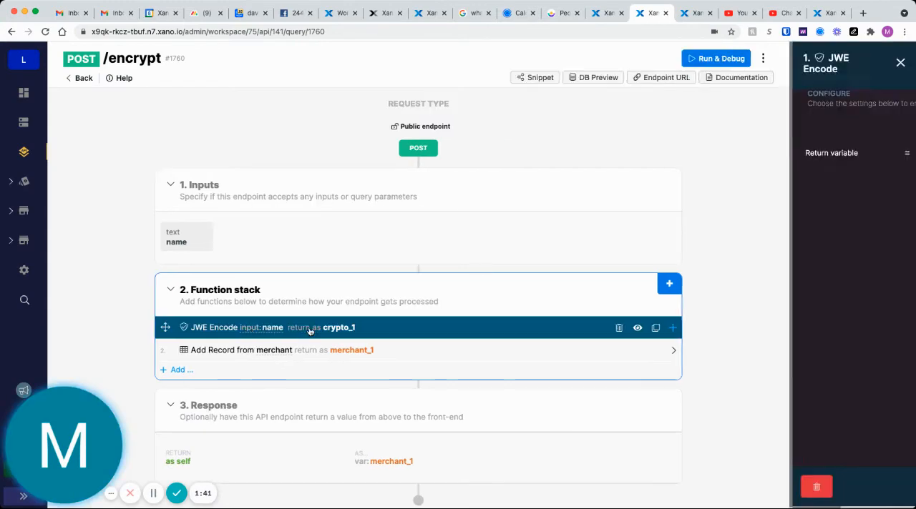
pyautogui.click(286, 327)
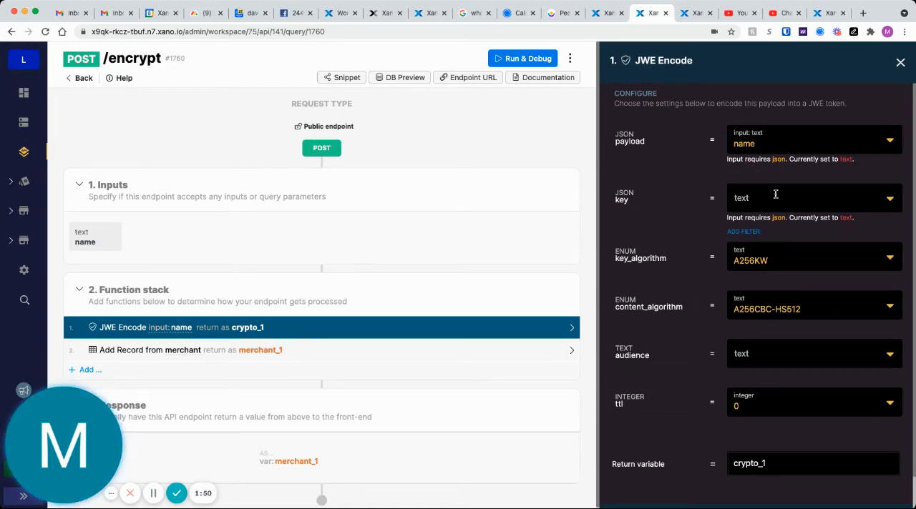
pyautogui.click(812, 198)
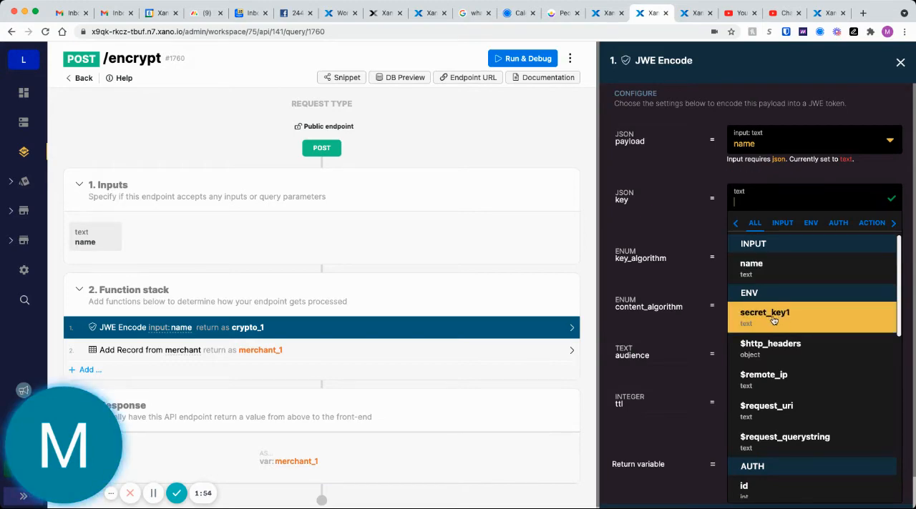
pyautogui.click(764, 312)
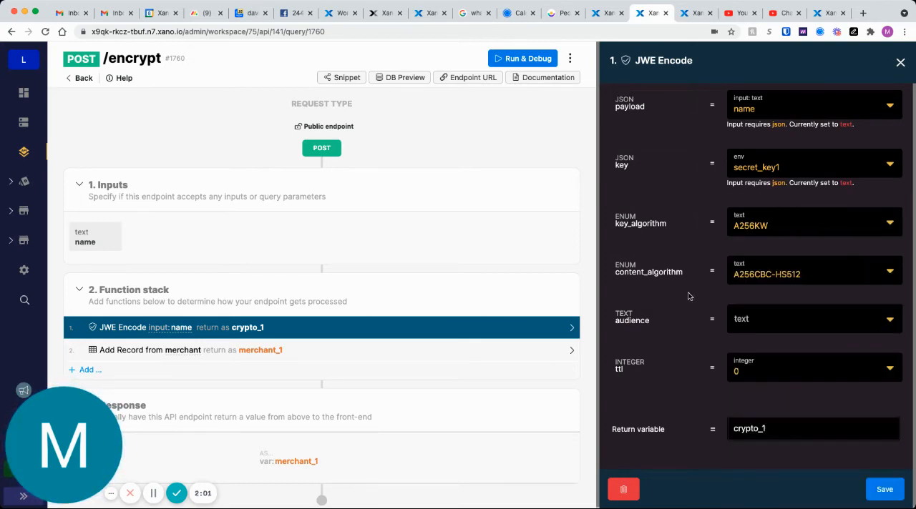
pyautogui.click(808, 274)
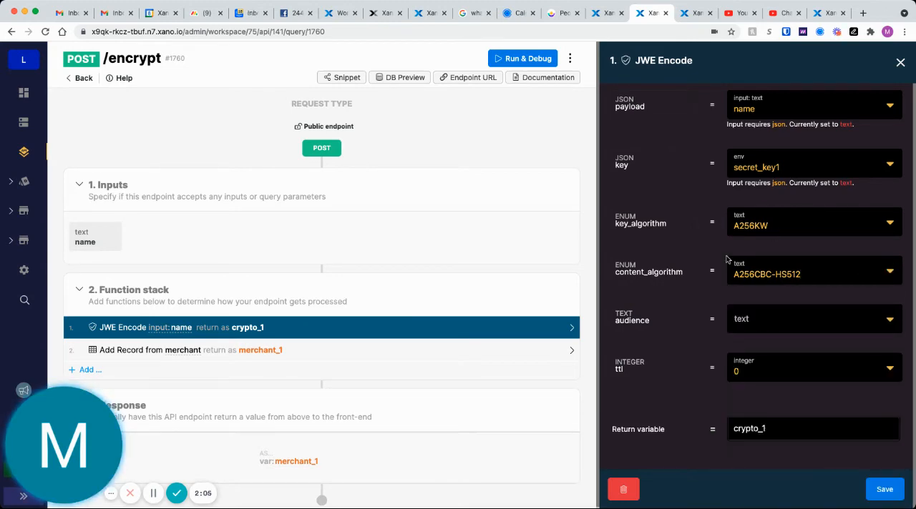
pyautogui.moveTo(653, 446)
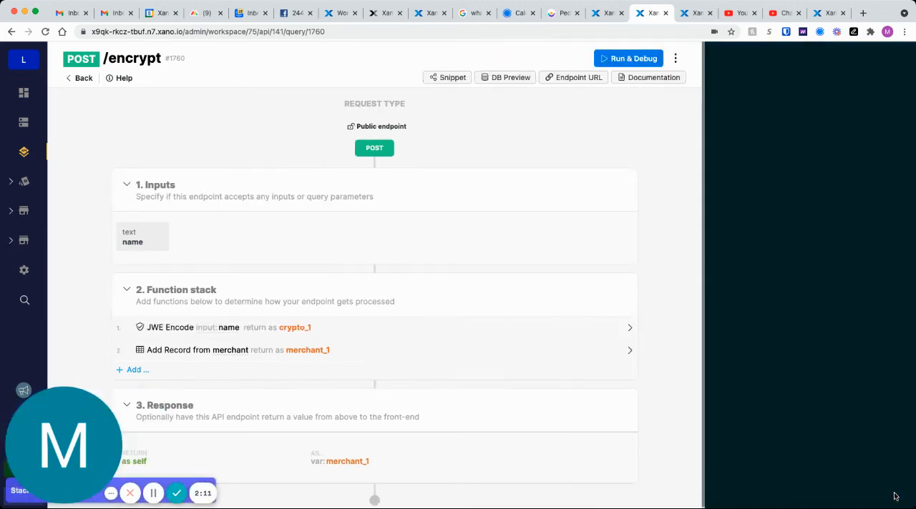
# - Check that the Add Record from merchant step stores crypto_1 as name, then save
pyautogui.click(231, 349)
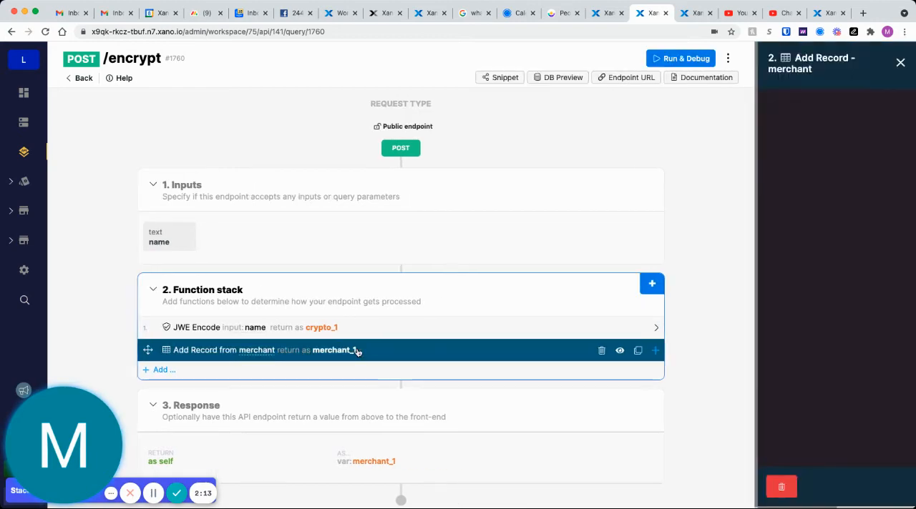
pyautogui.click(256, 350)
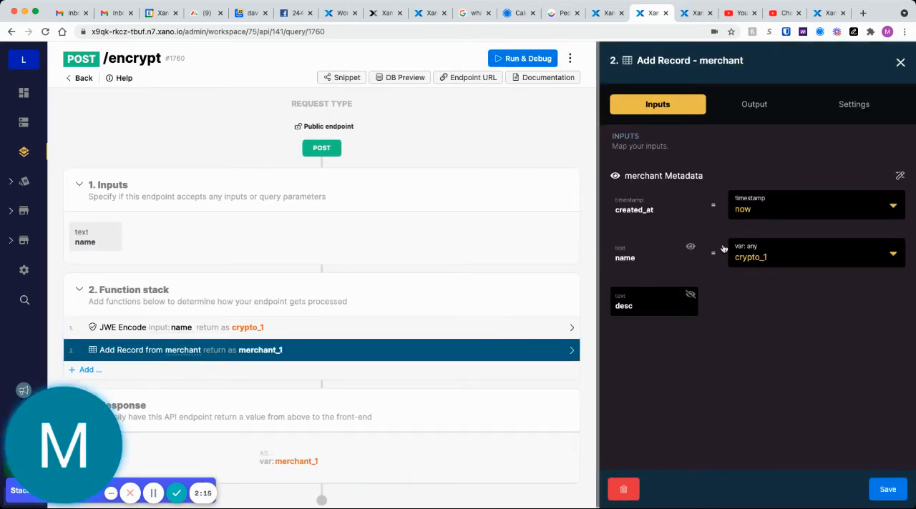
pyautogui.moveTo(854, 401)
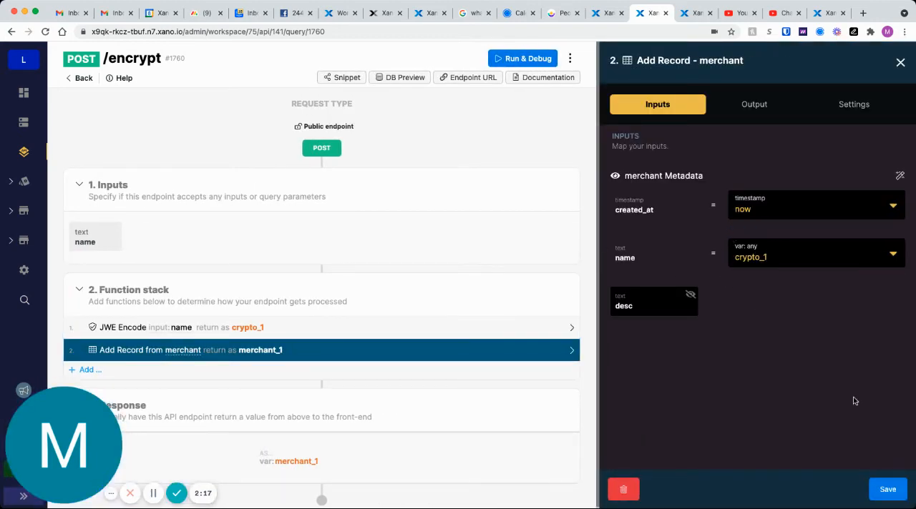
pyautogui.click(900, 62)
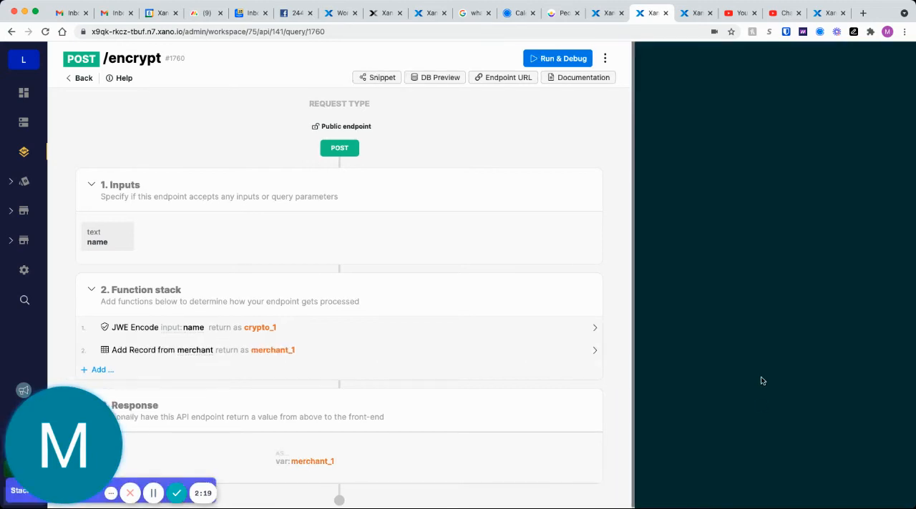
# - Run /encrypt with name 'hello there', creating merchant record 3 with an encrypted name
pyautogui.click(558, 58)
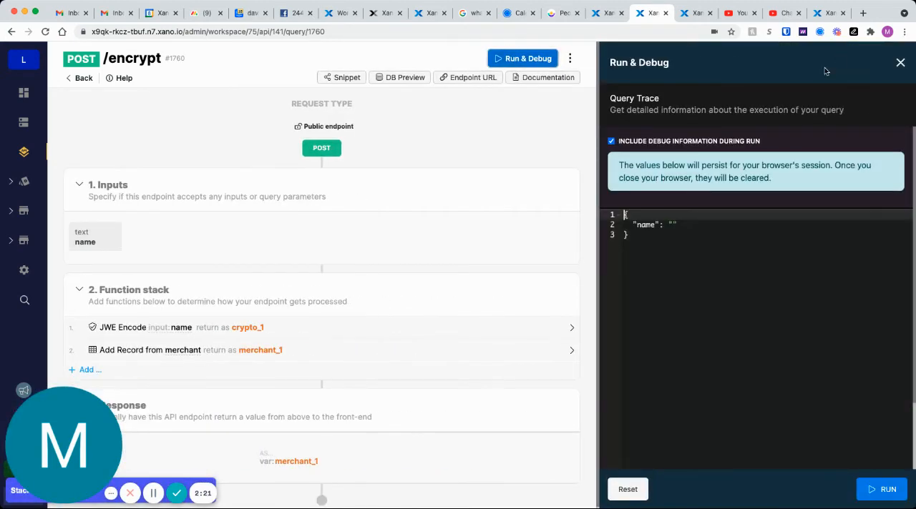
pyautogui.click(669, 225)
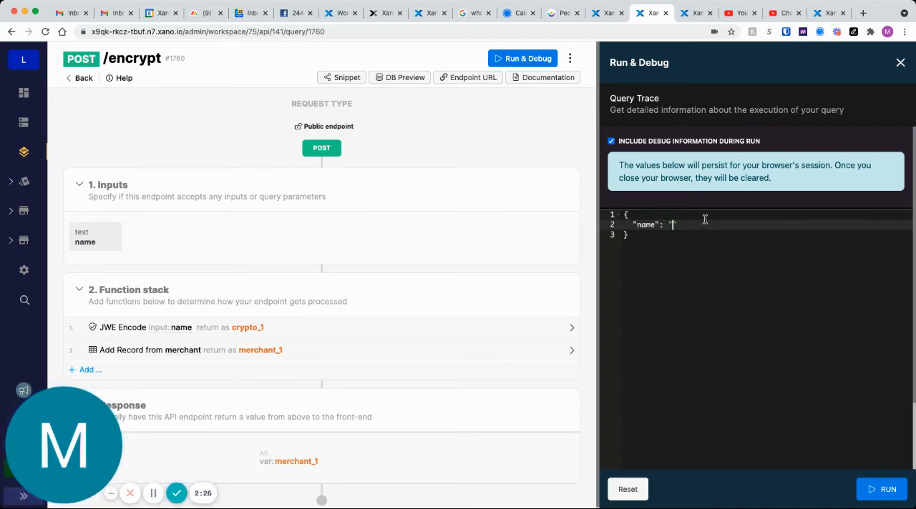
pyautogui.write('hello there')
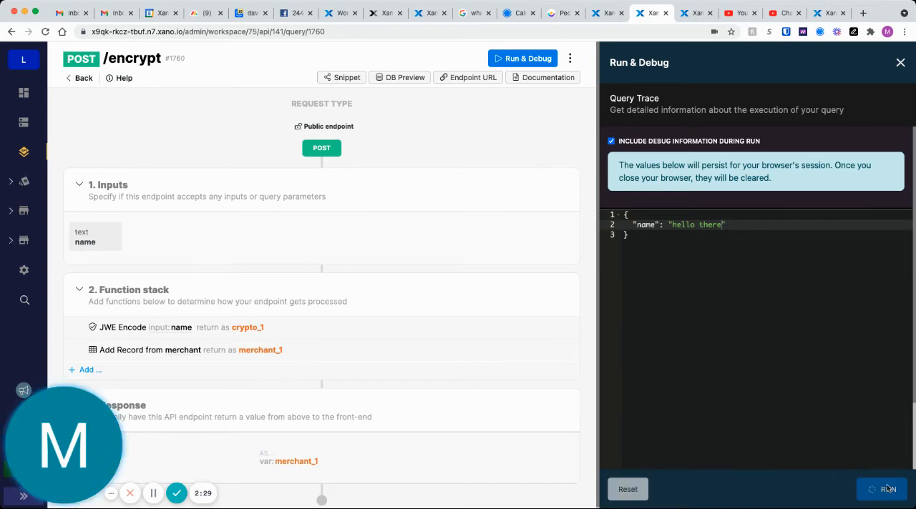
pyautogui.click(885, 490)
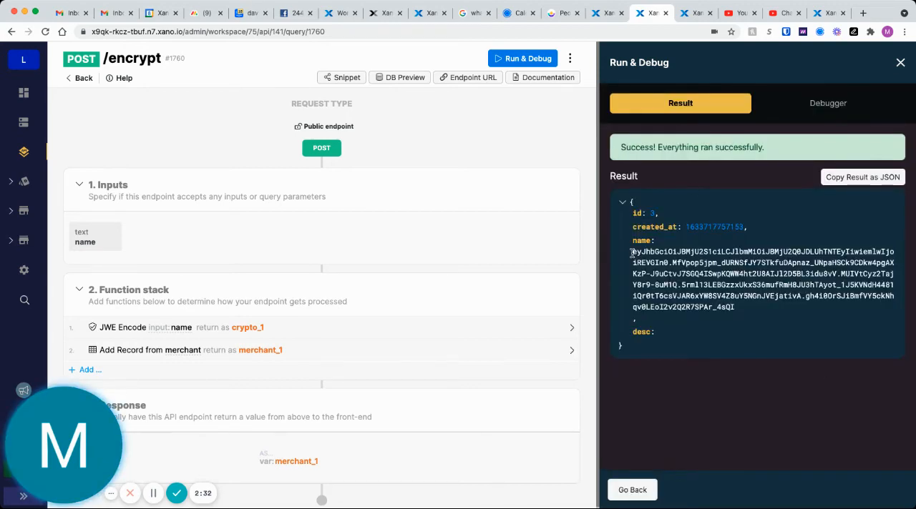
pyautogui.moveTo(632, 252); pyautogui.dragTo(733, 307)
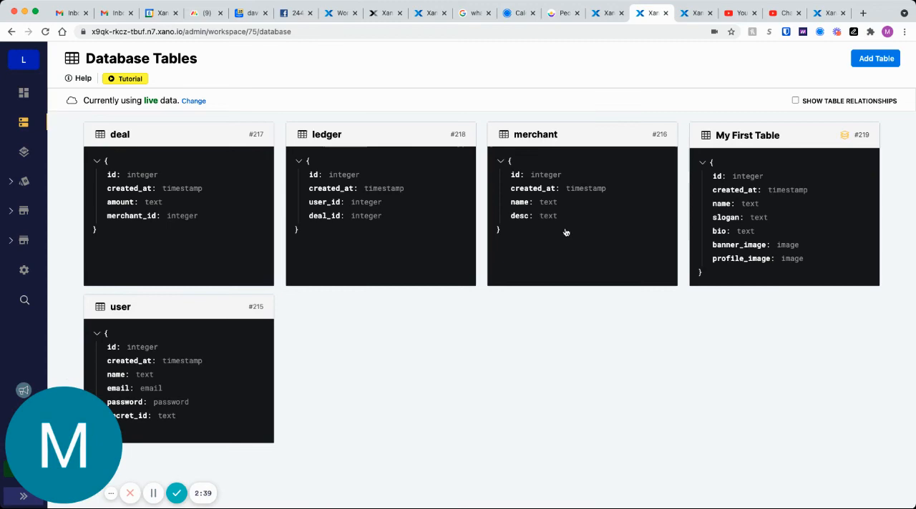
# - View the merchant table: record 3's name is an encoded token beside KFC and McDonalds
pyautogui.click(535, 134)
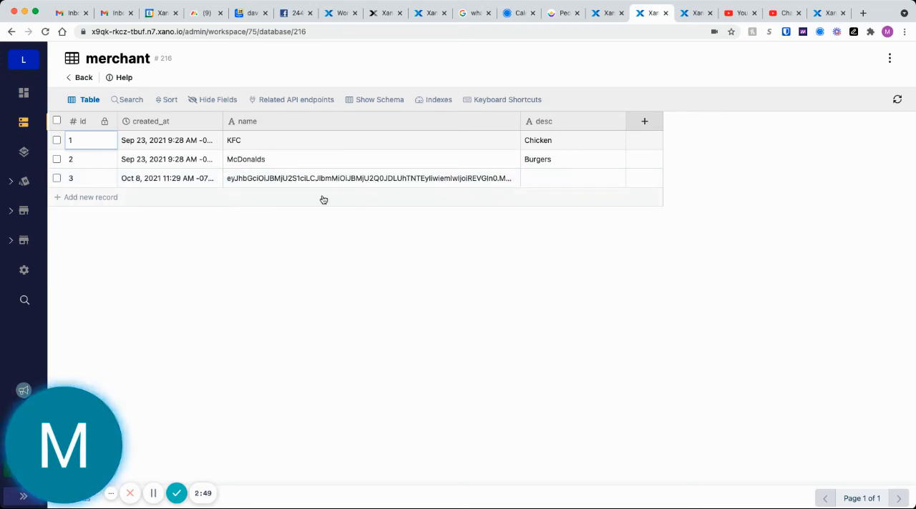
pyautogui.moveTo(24, 153)
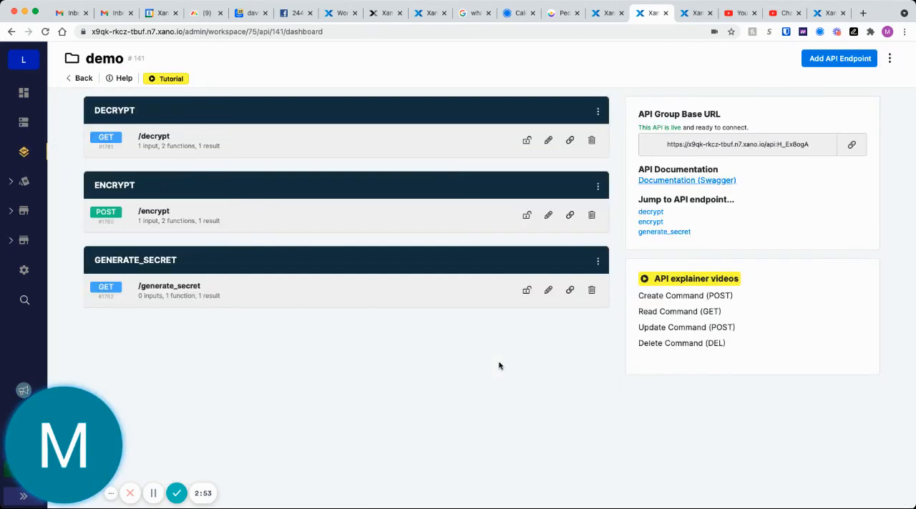
# - Run /decrypt with merchant_id 3, returning the record with its name still encoded
pyautogui.click(153, 140)
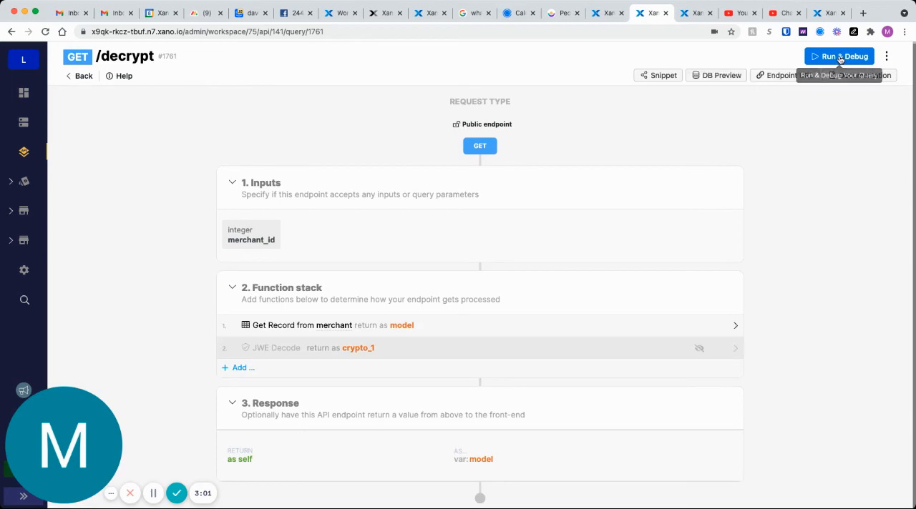
pyautogui.click(839, 56)
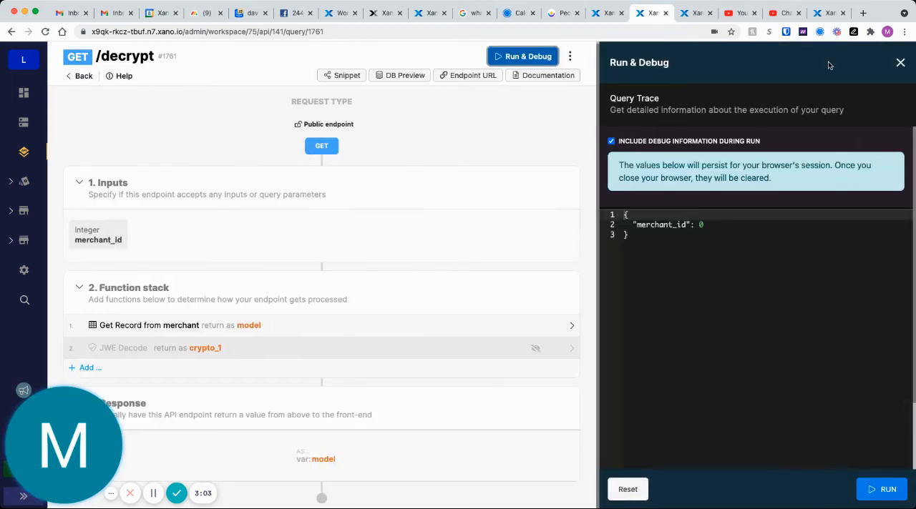
pyautogui.write('3')
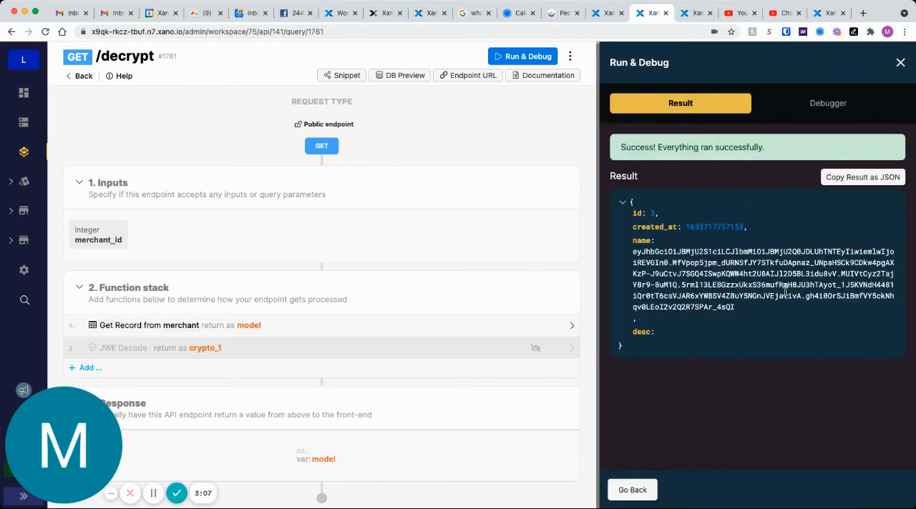
pyautogui.moveTo(676, 263); pyautogui.dragTo(734, 307)
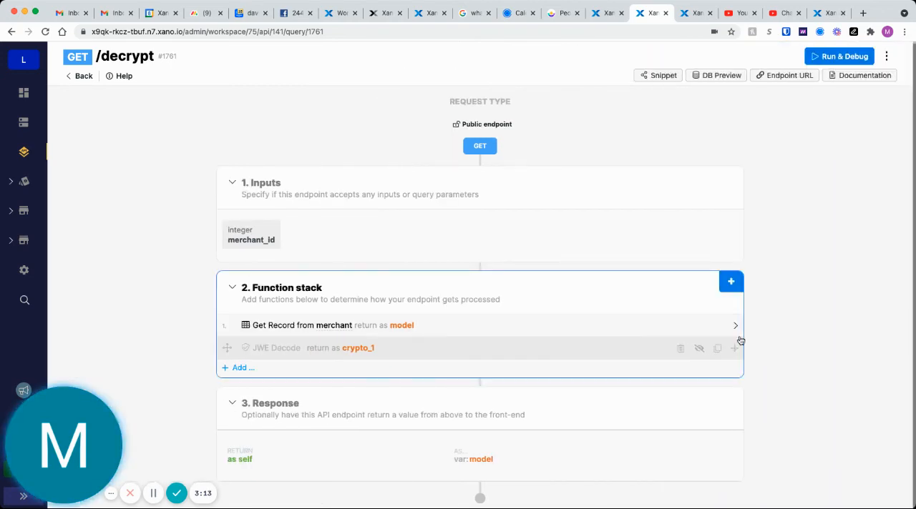
# - Browse the Cryptography functions without adding any, then enable the JWE Decode step
pyautogui.click(730, 281)
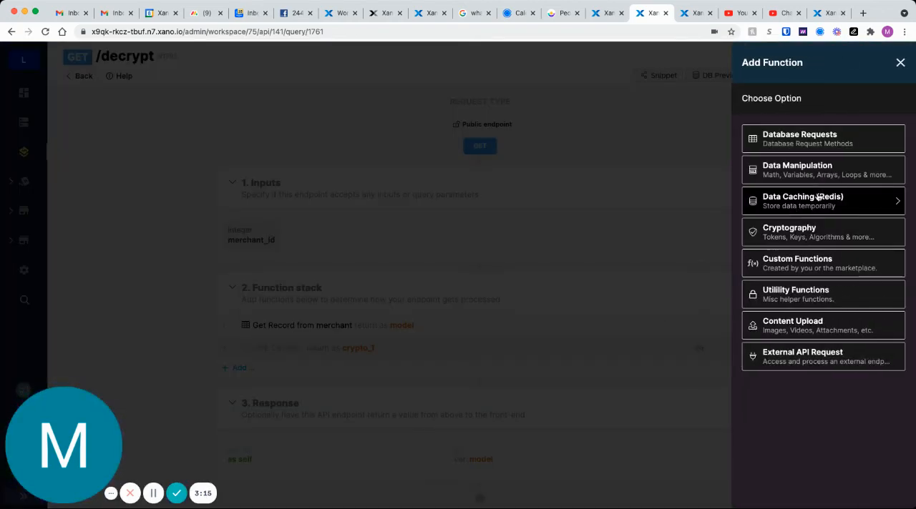
pyautogui.click(789, 232)
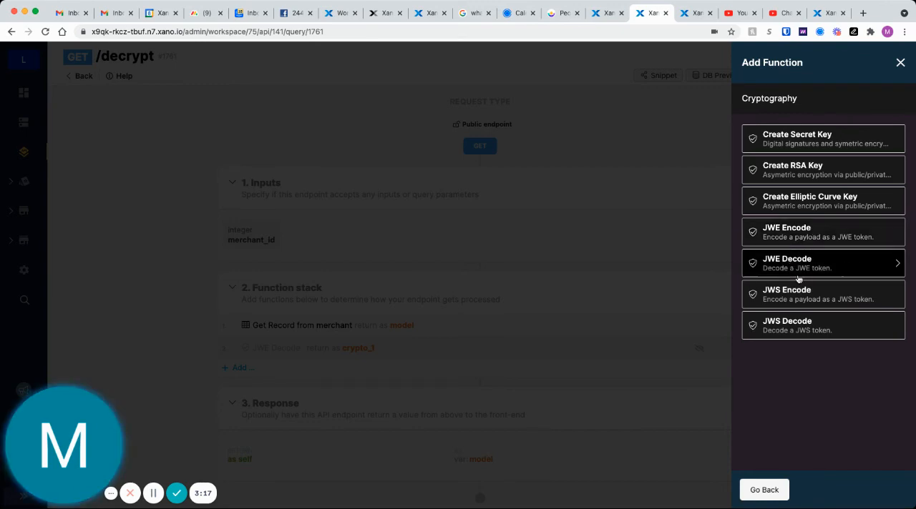
pyautogui.click(900, 62)
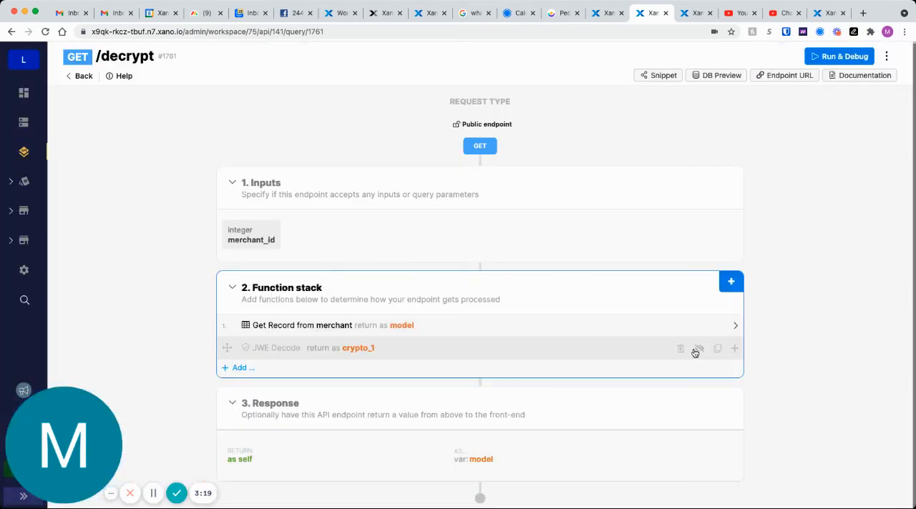
pyautogui.click(308, 347)
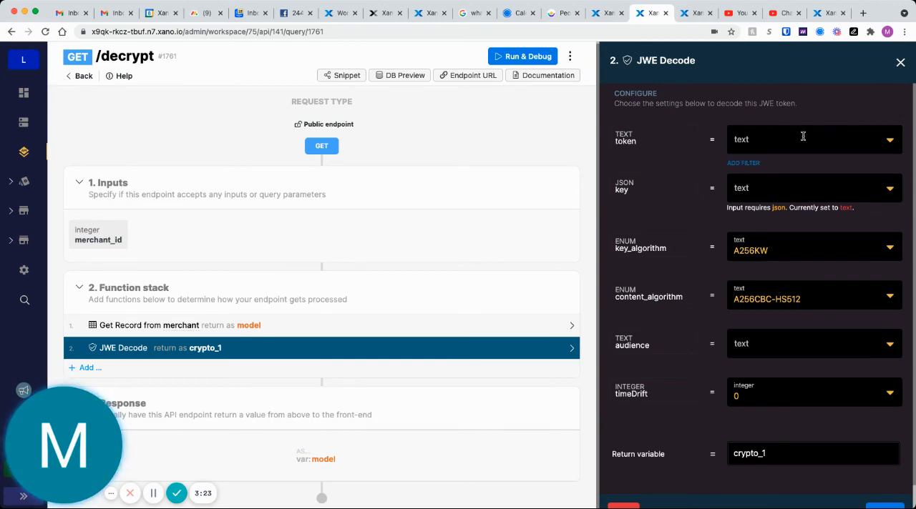
# - Set JWE Decode's token to model with sub path name and its key to env secret_key1, then save
pyautogui.click(808, 138)
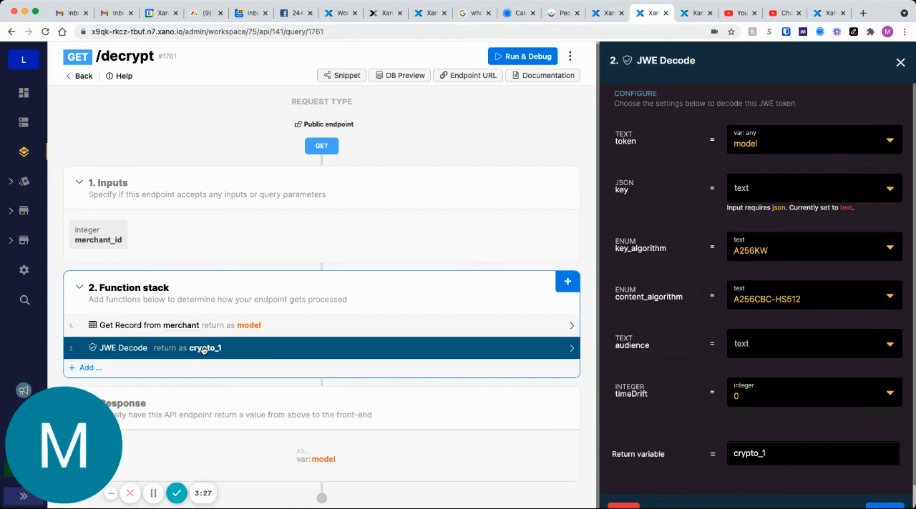
pyautogui.moveTo(275, 315)
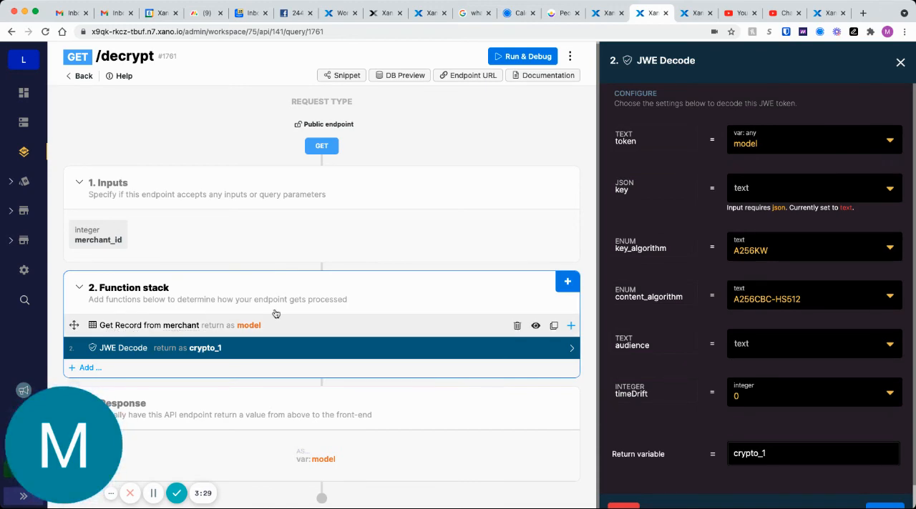
pyautogui.click(811, 143)
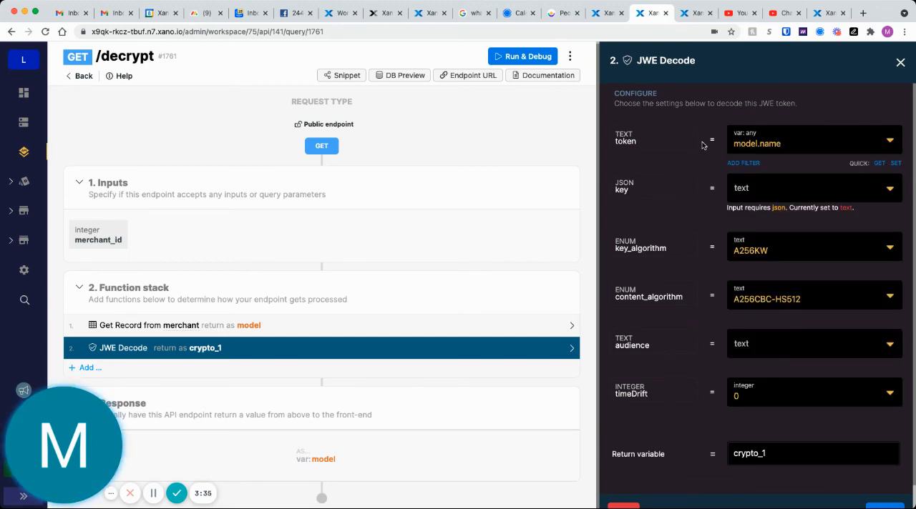
pyautogui.scroll(-3)
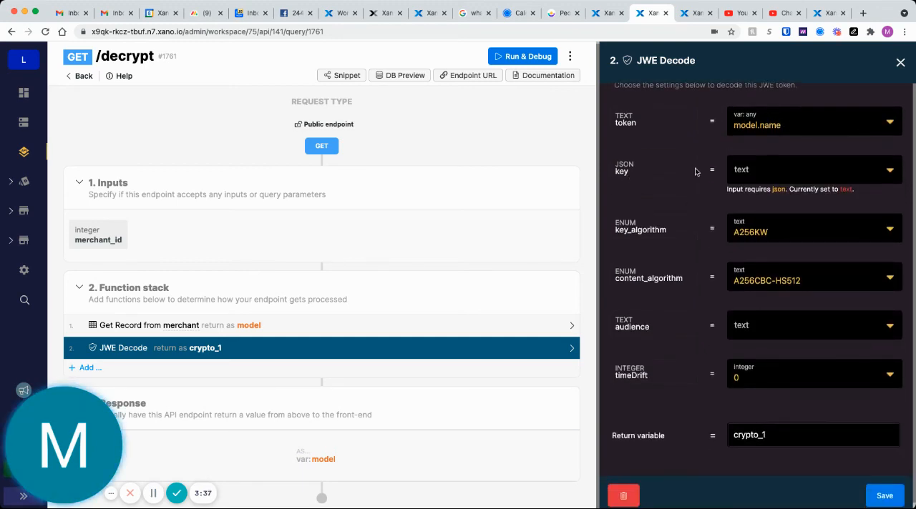
pyautogui.click(812, 169)
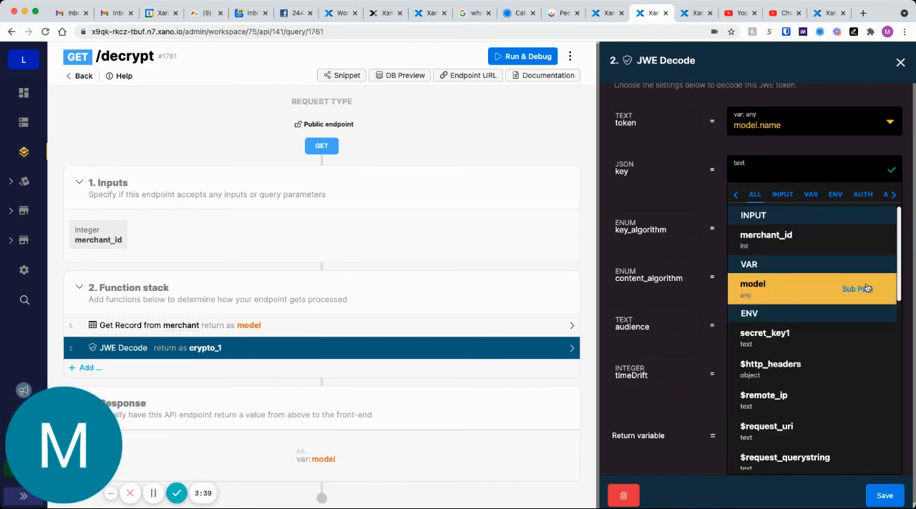
pyautogui.moveTo(764, 338)
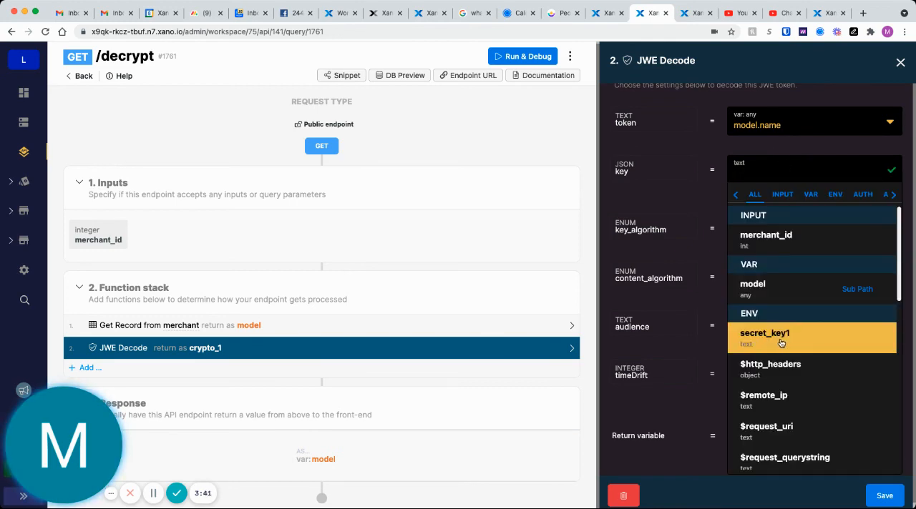
pyautogui.click(764, 333)
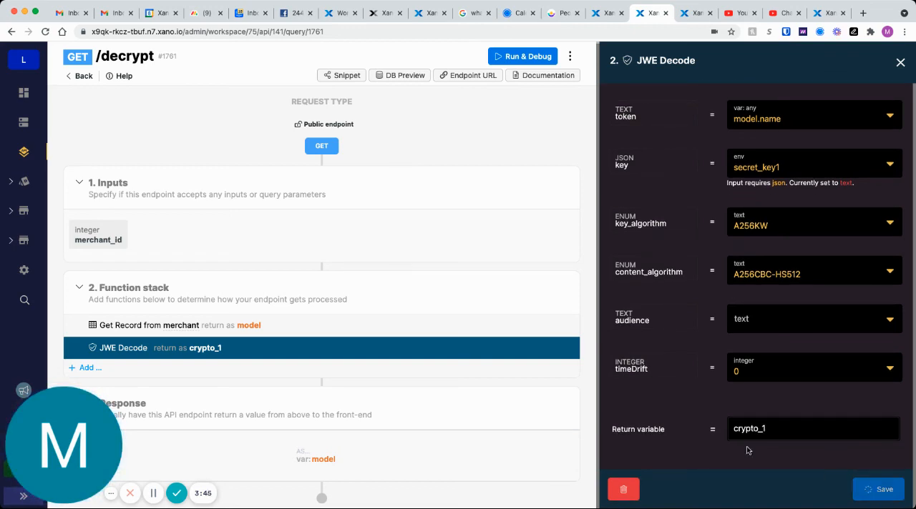
pyautogui.click(900, 62)
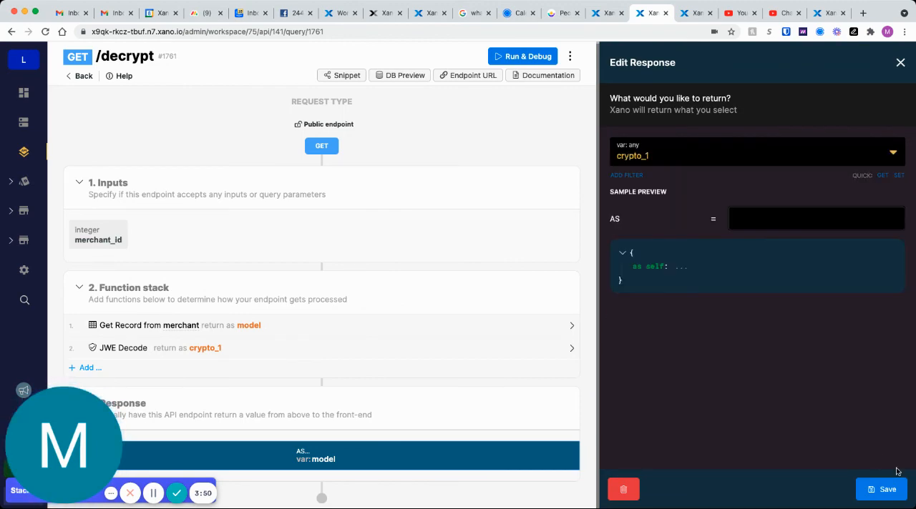
# - Save crypto_1 as the decrypt response and run it for merchant_id 3, returning 'hello there'
pyautogui.click(900, 62)
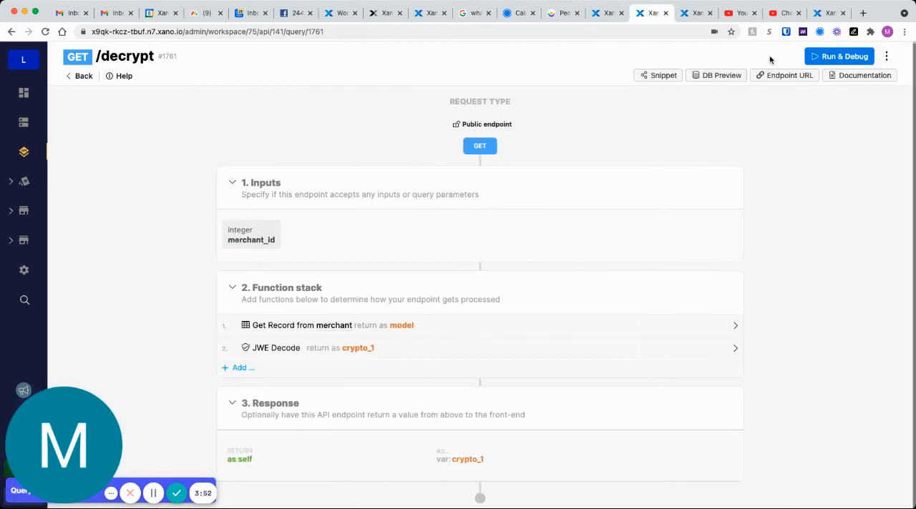
pyautogui.click(839, 56)
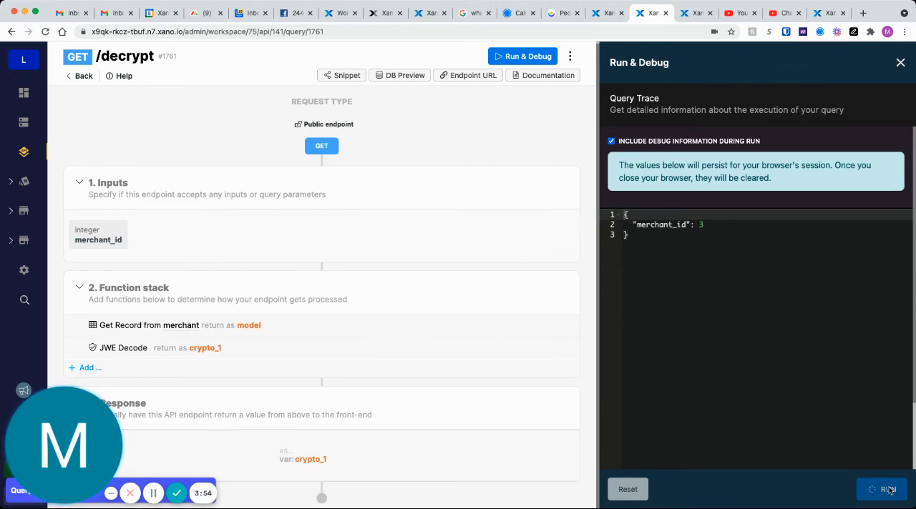
pyautogui.click(886, 490)
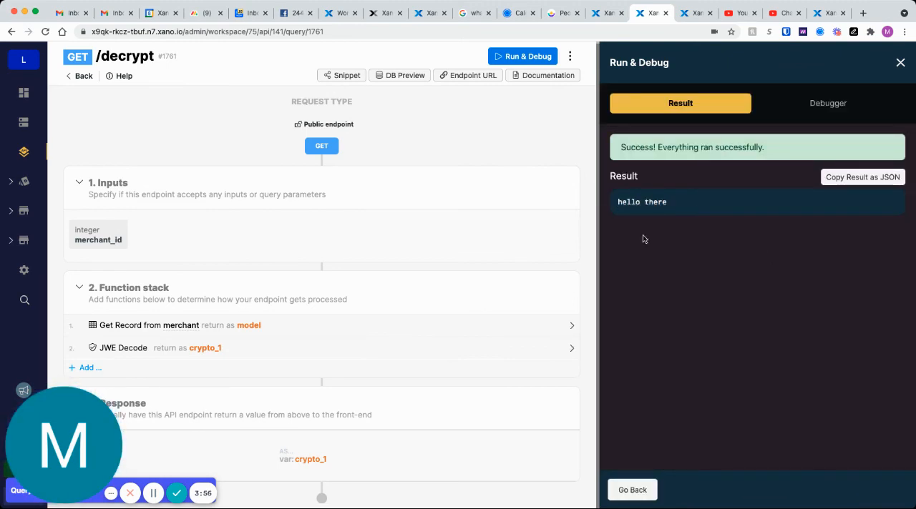